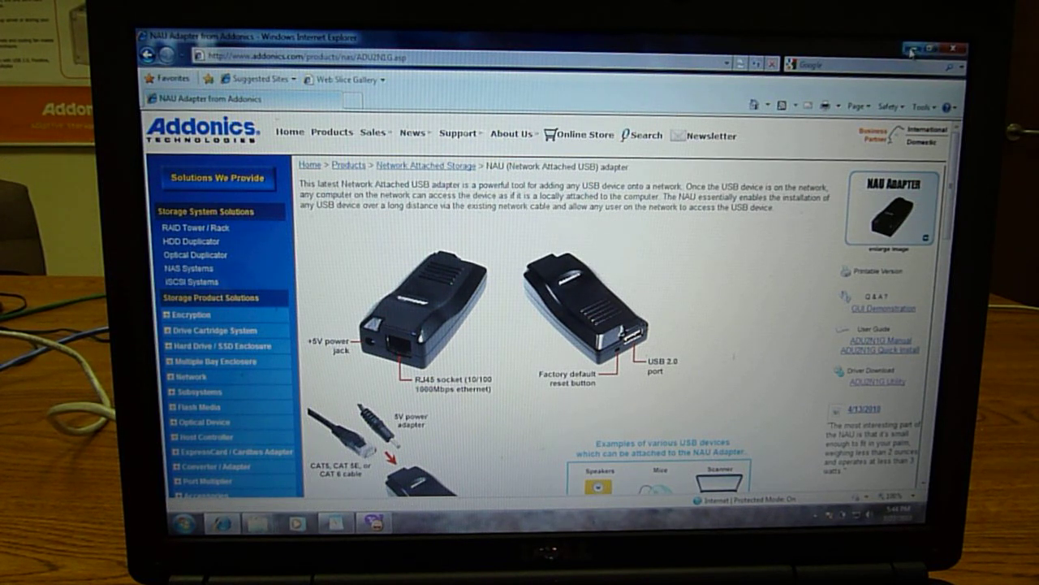
- Close the Internet Explorer window showing the Addonics NAU Adapter product page
left_click(926, 48)
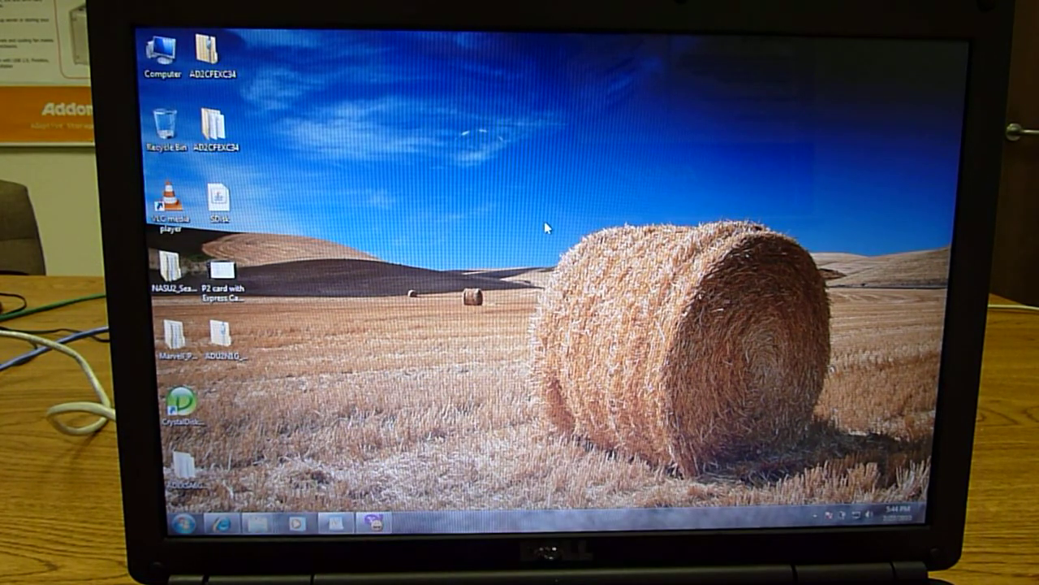
- Extract the zipped ADU2N1G utility into a folder on the desktop
left_click(225, 341)
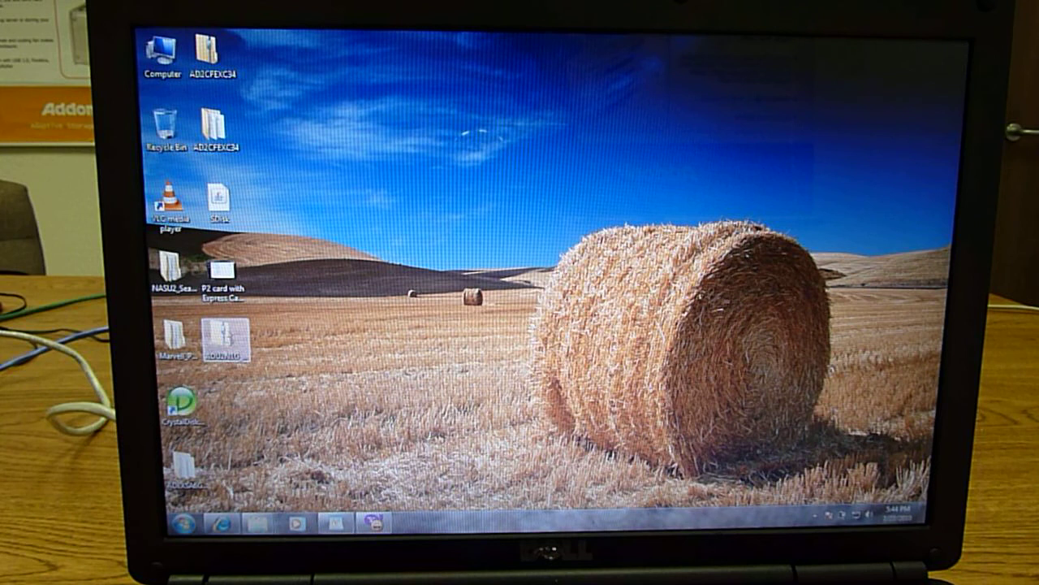
right_click(228, 337)
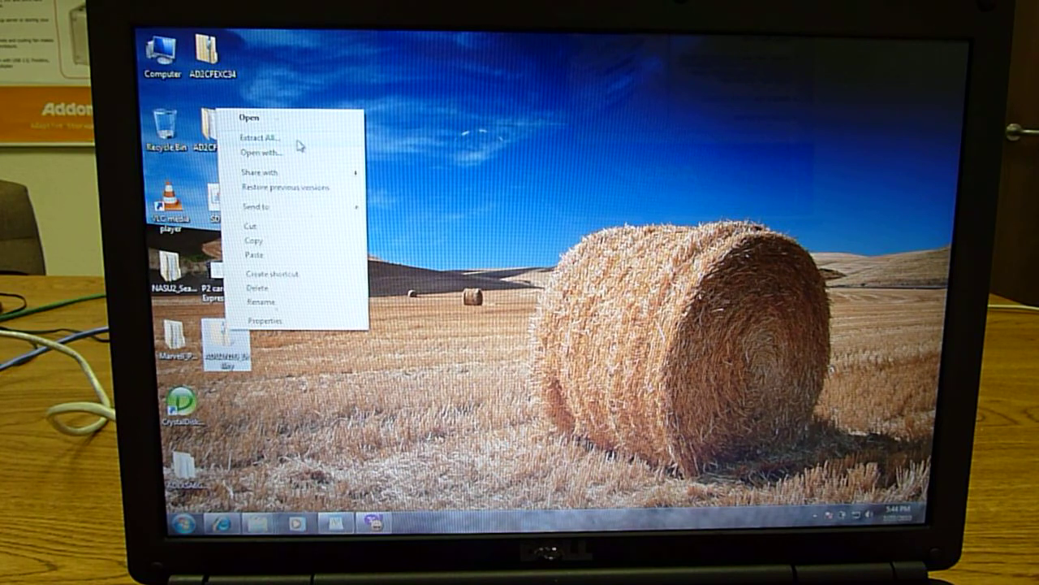
left_click(260, 137)
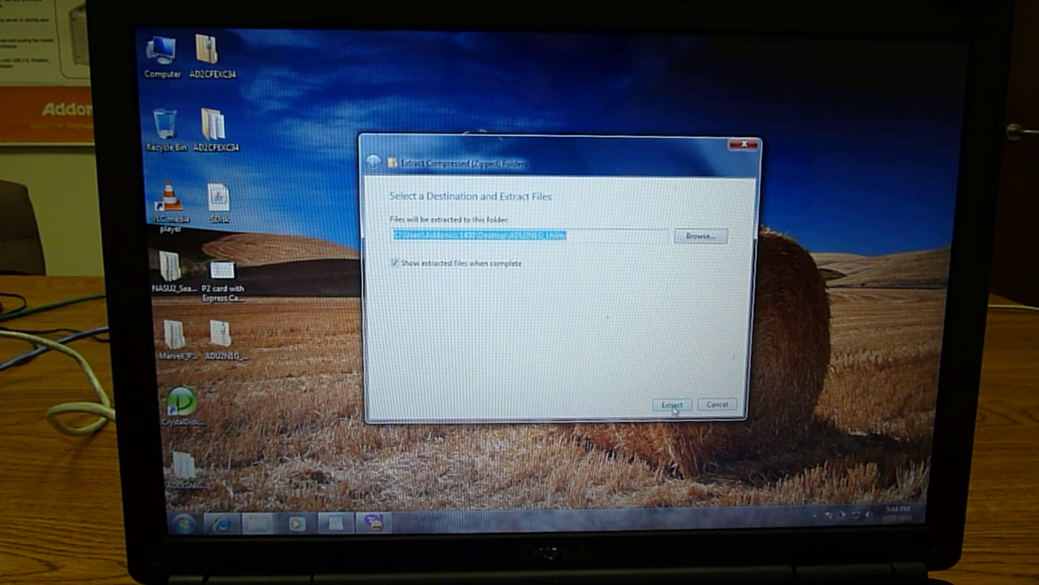
left_click(671, 405)
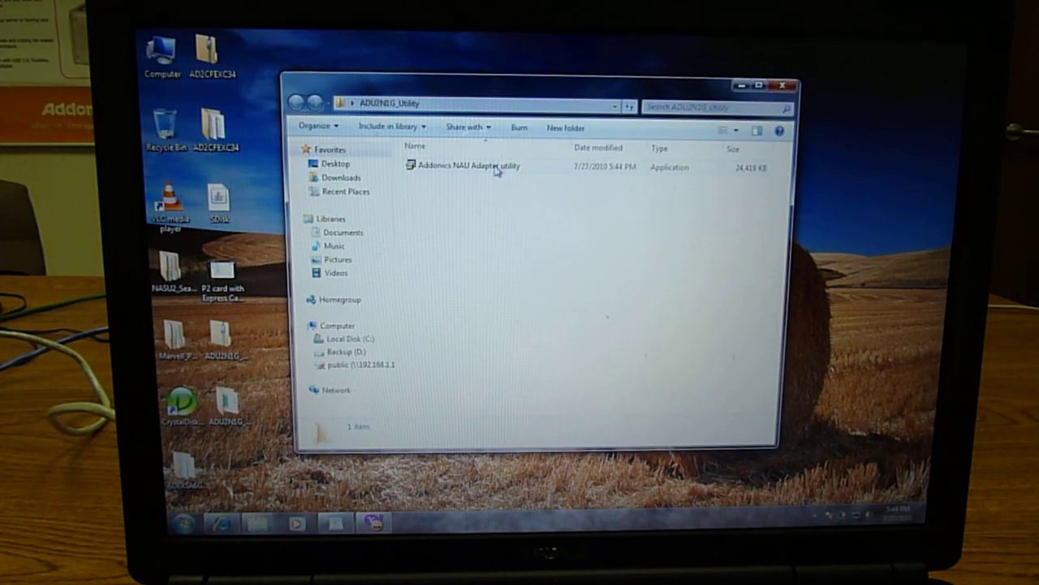
- Launch the Addonics NAU Adapter utility and accept the unverified publisher security warning
left_click(469, 165)
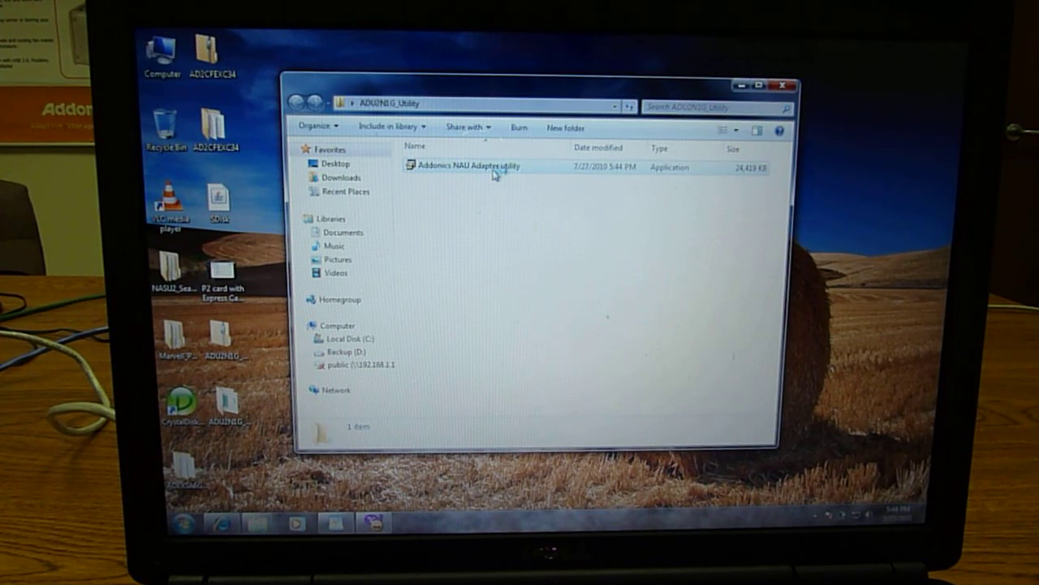
double_click(468, 166)
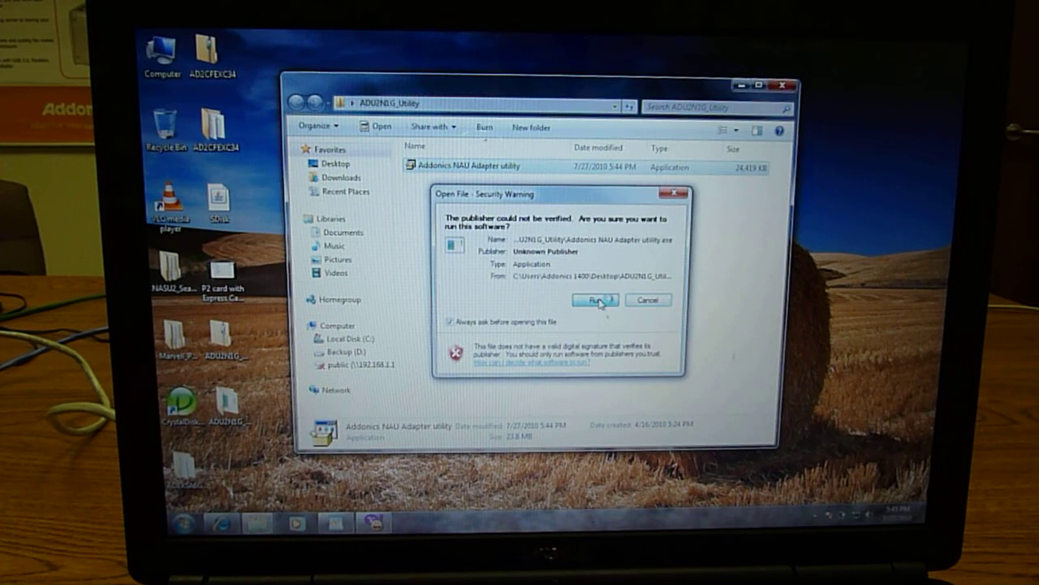
left_click(593, 299)
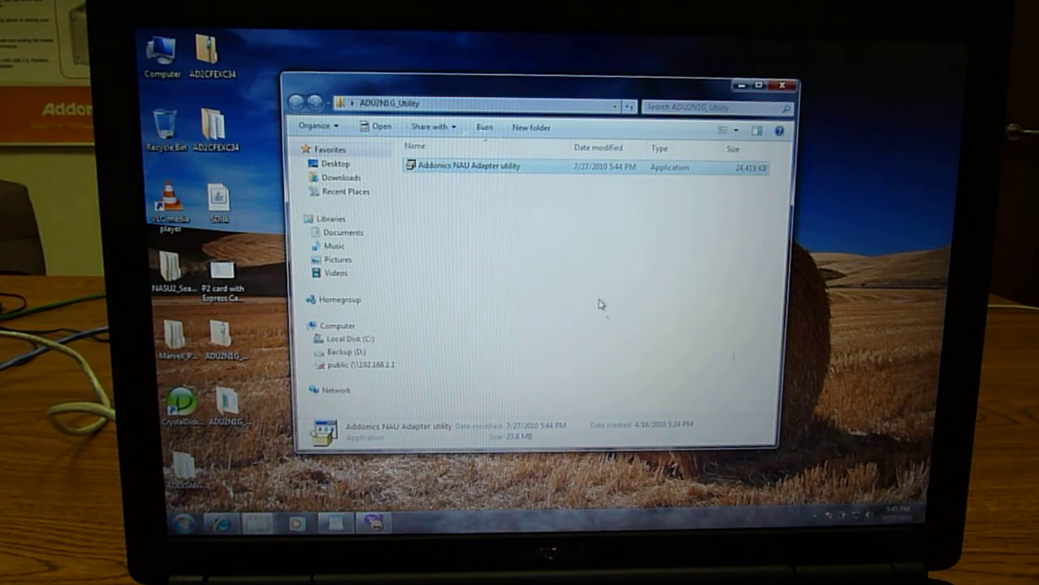
double_click(469, 166)
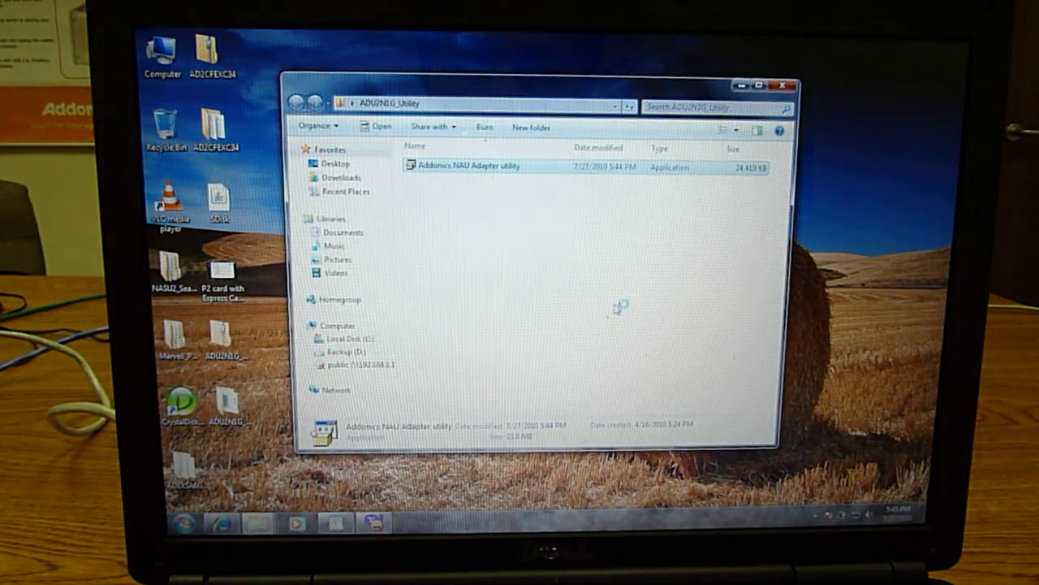
- Run the Addonics NAU Adapter utility again while its installer adds desktop shortcuts
double_click(467, 166)
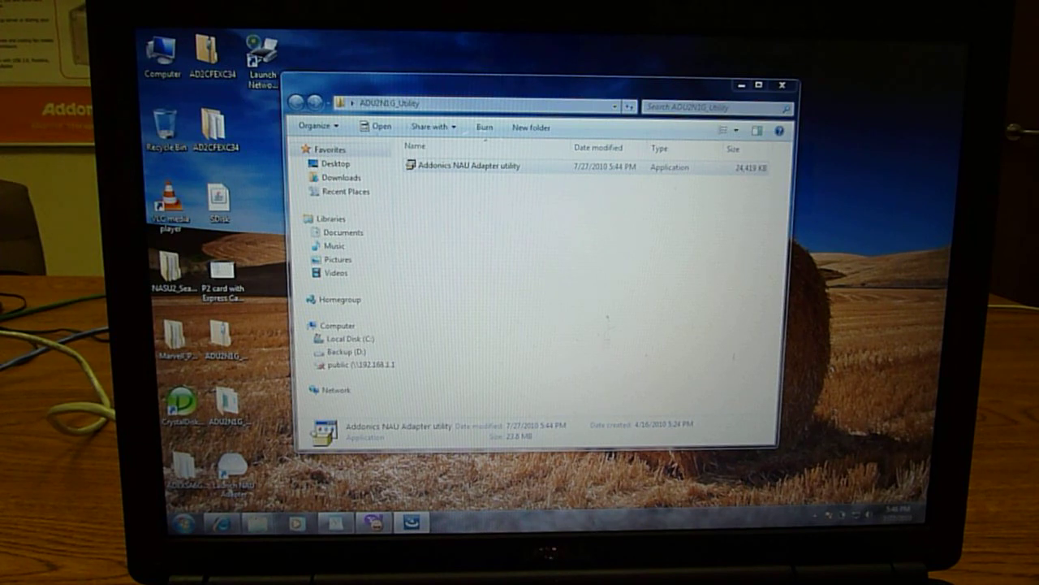
mouse_move(690, 129)
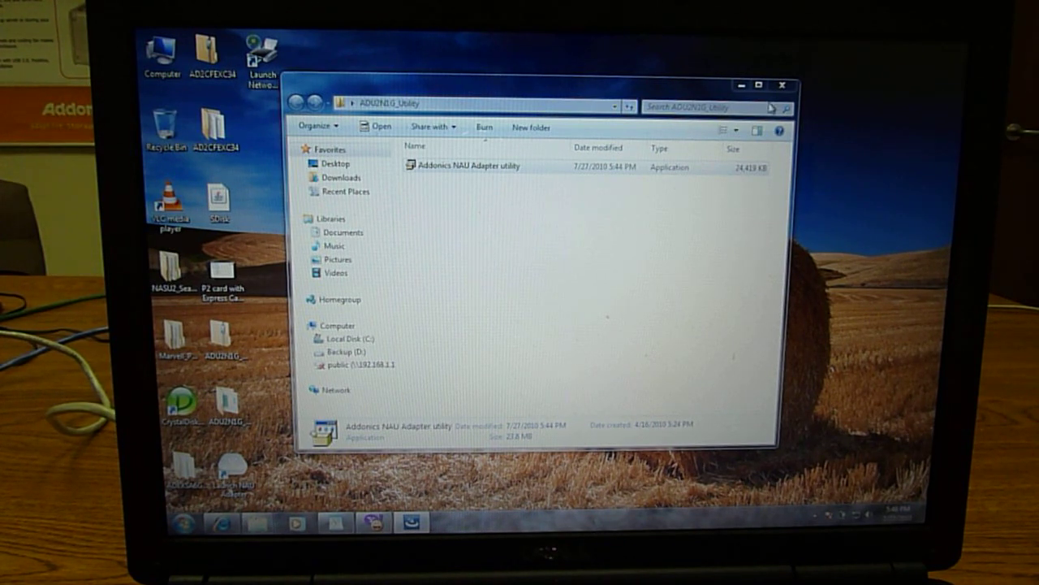
mouse_move(782, 88)
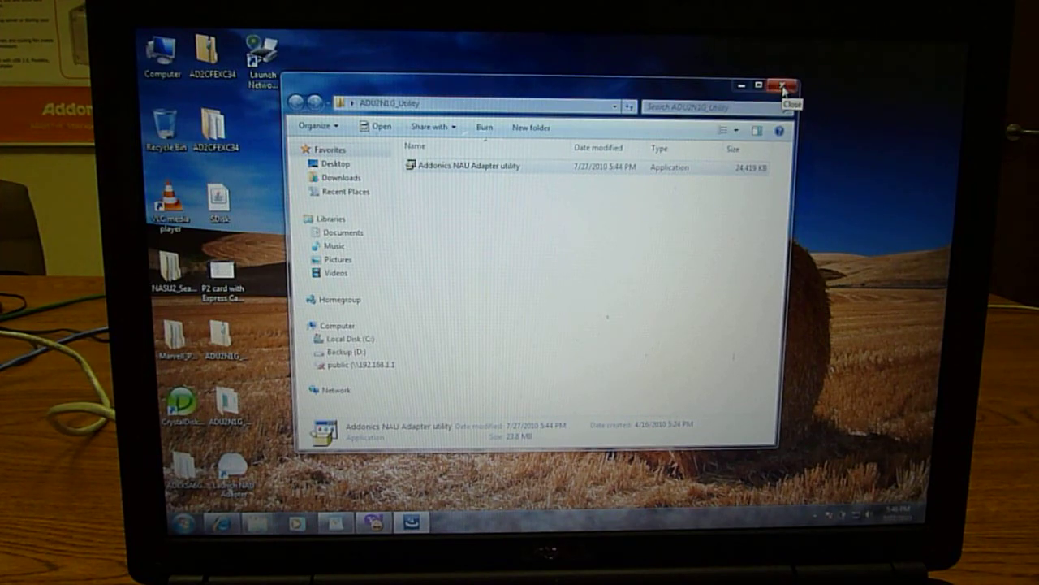
- Close the ADU2N1G_Utility folder window to reveal the InstallShield Wizard Complete screen
left_click(782, 88)
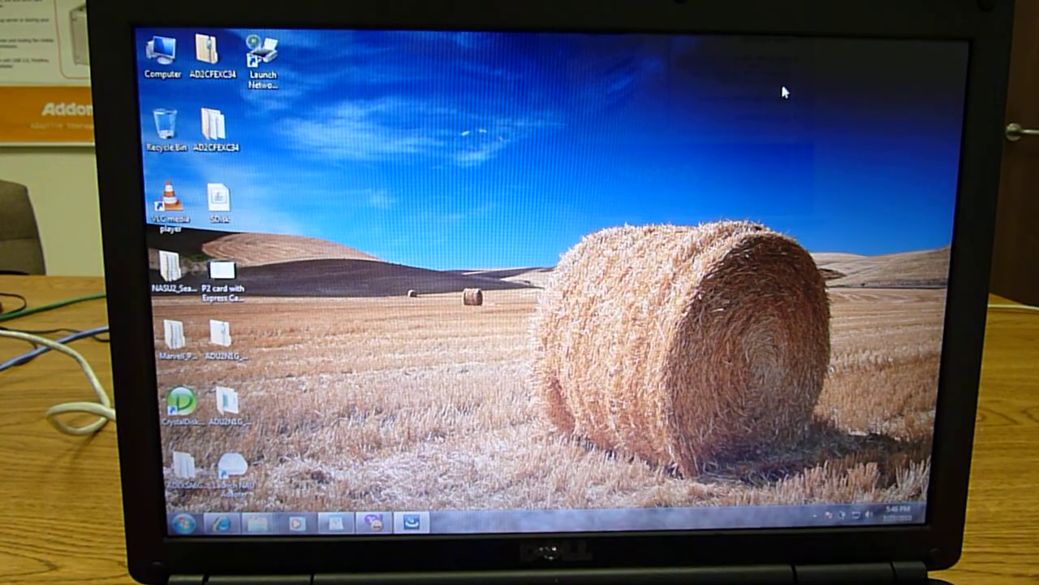
left_click(262, 57)
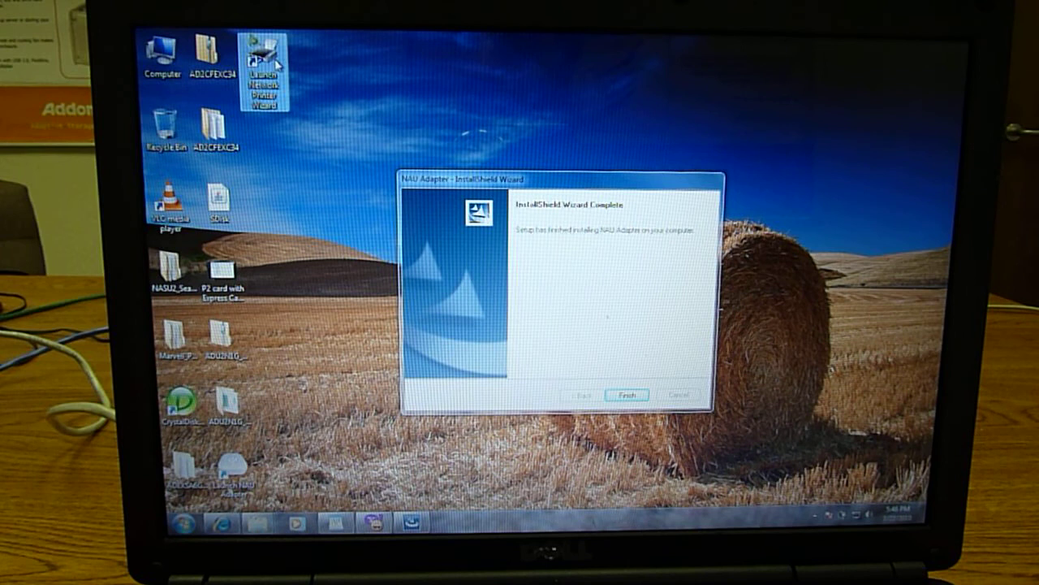
mouse_move(644, 262)
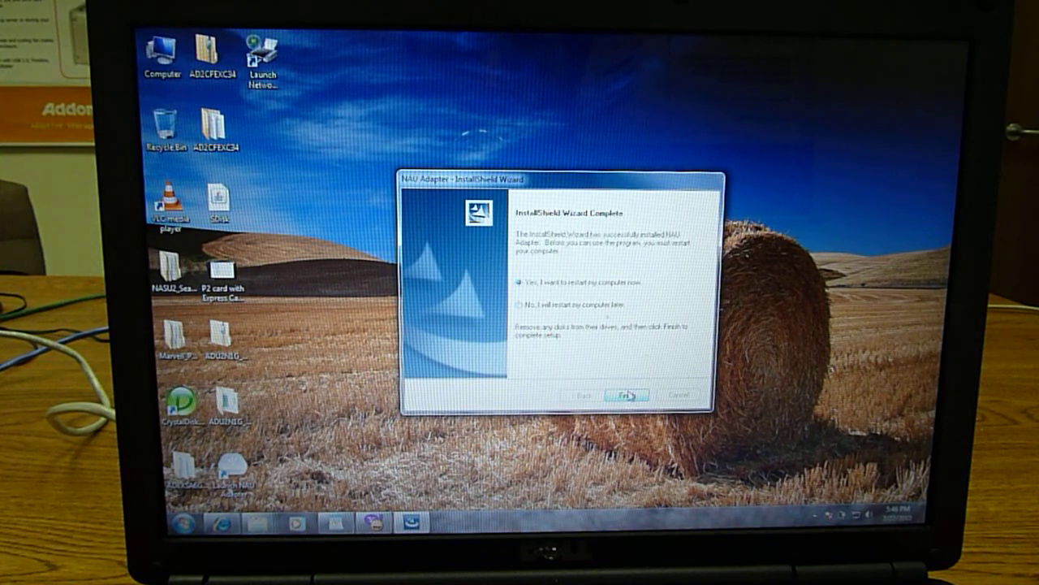
- Finish the NAU Adapter InstallShield Wizard with 'Yes, I want to restart my computer now'
left_click(626, 395)
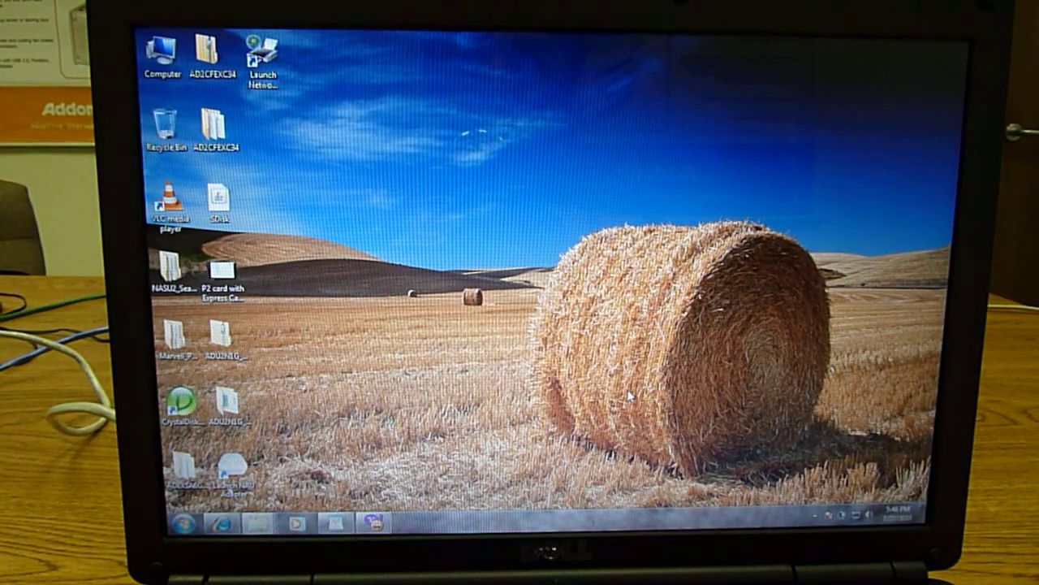